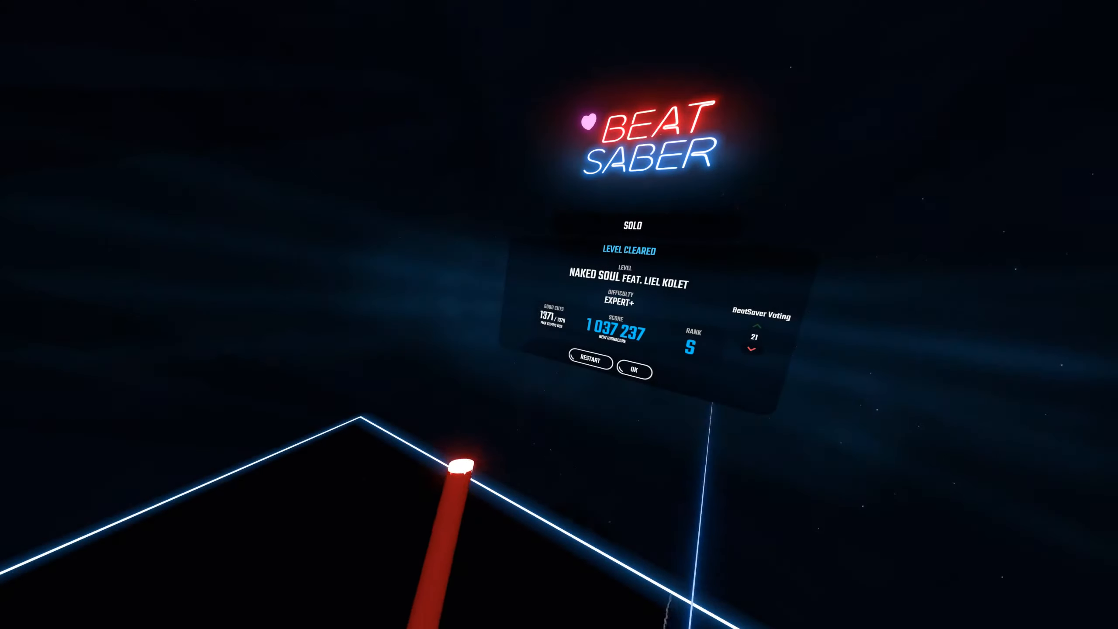
Accept the Naked Soul Expert+ S-rank results via OK and return to the solo song list
left_click(635, 369)
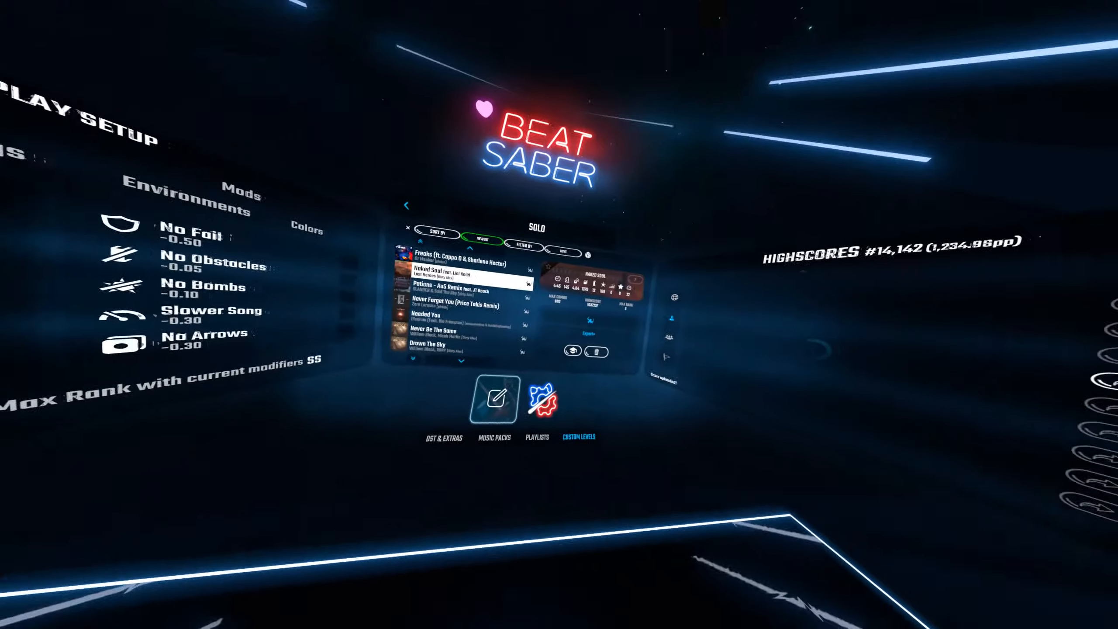